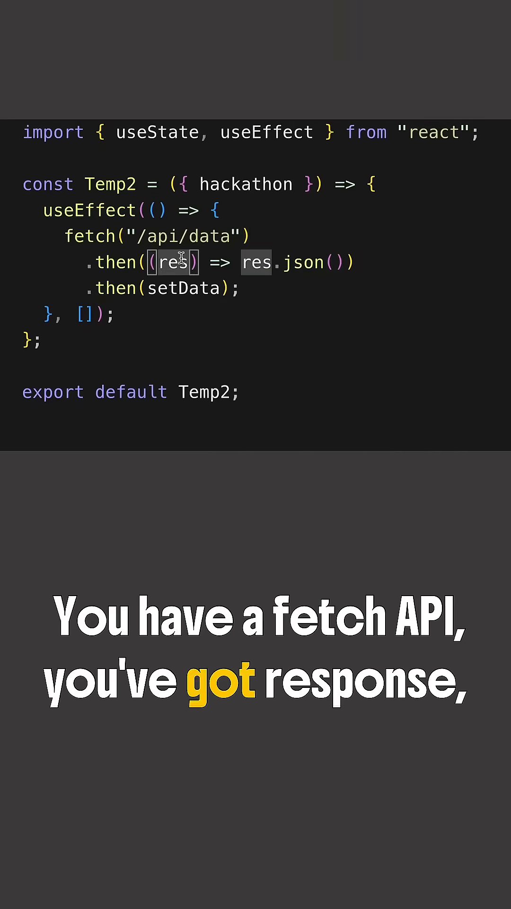
pyautogui.write('const [data, setData] = useState({});')
pyautogui.click(157, 237)
pyautogui.write('?')
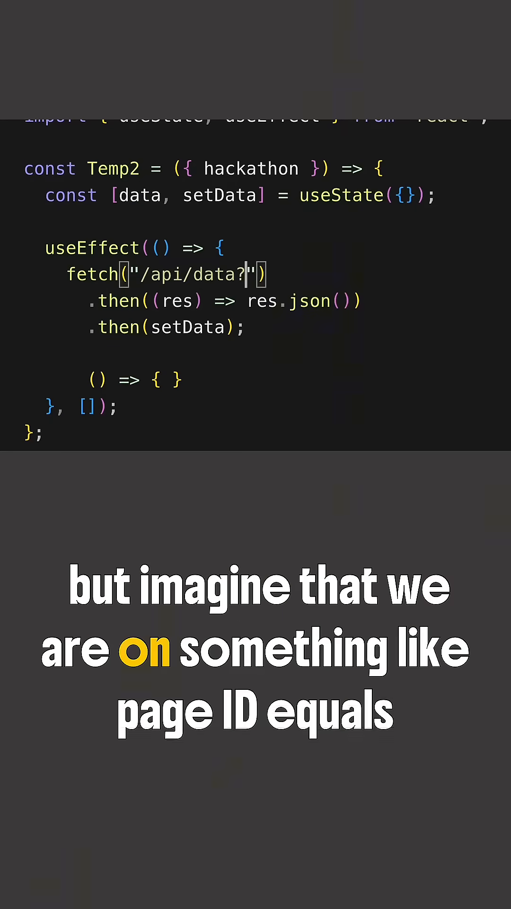
pyautogui.write('pageId={')
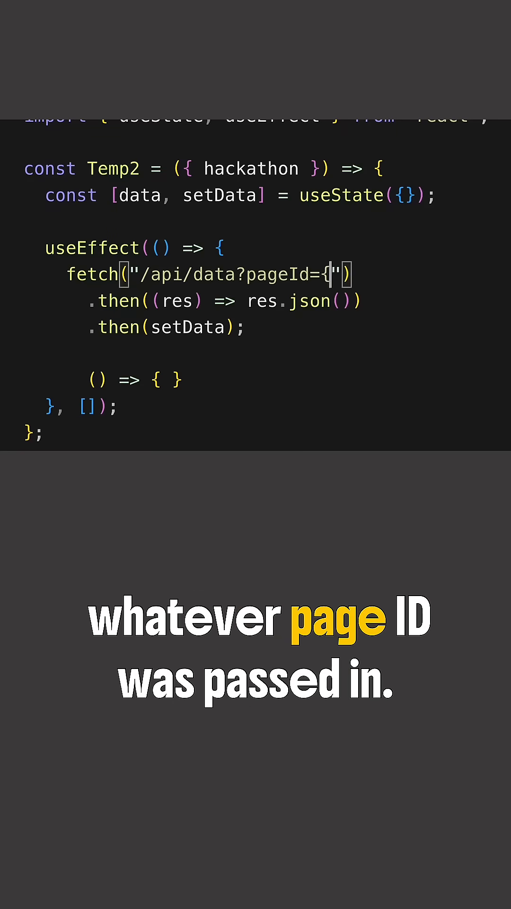